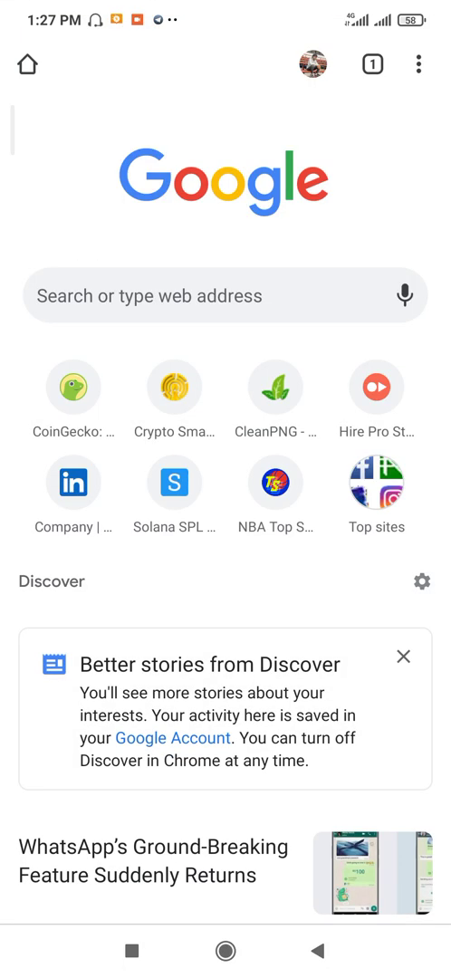
Show the overview of all open Chrome tabs.
{"action": "left_click", "coordinate": [365, 64]}
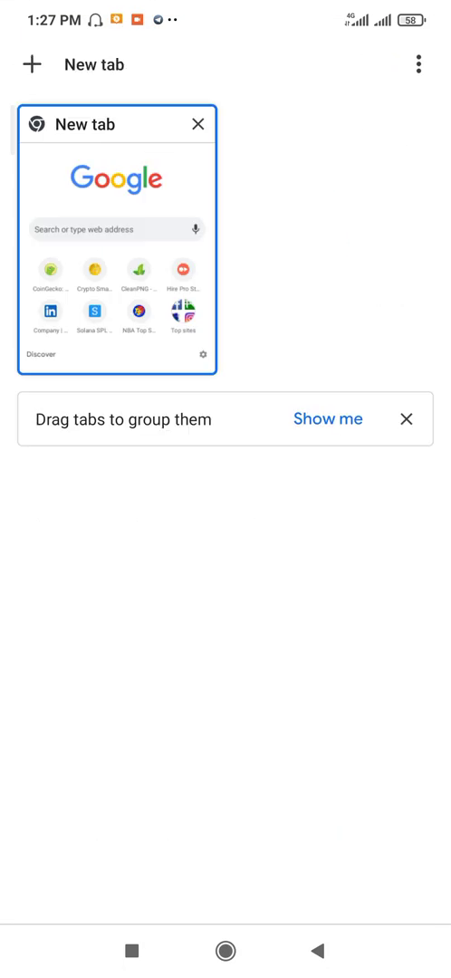
{"action": "left_click", "coordinate": [32, 65]}
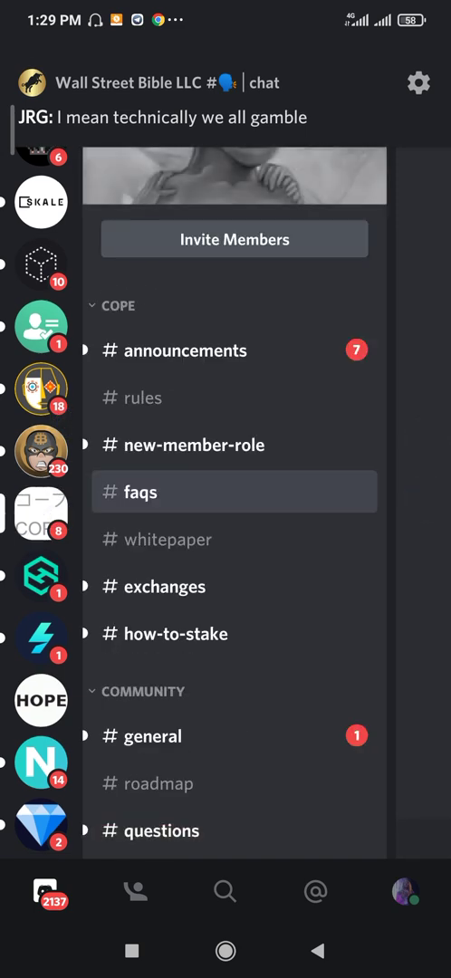
Enter the COPE server's #general channel and browse down to the $CLUE $OG chat.
{"action": "scroll", "scroll_direction": "down", "scroll_amount": 3}
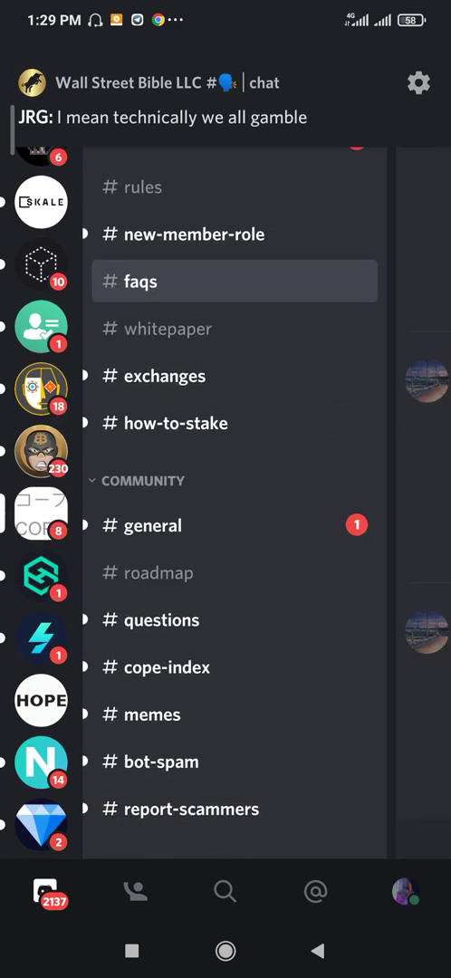
{"action": "left_click", "coordinate": [155, 525]}
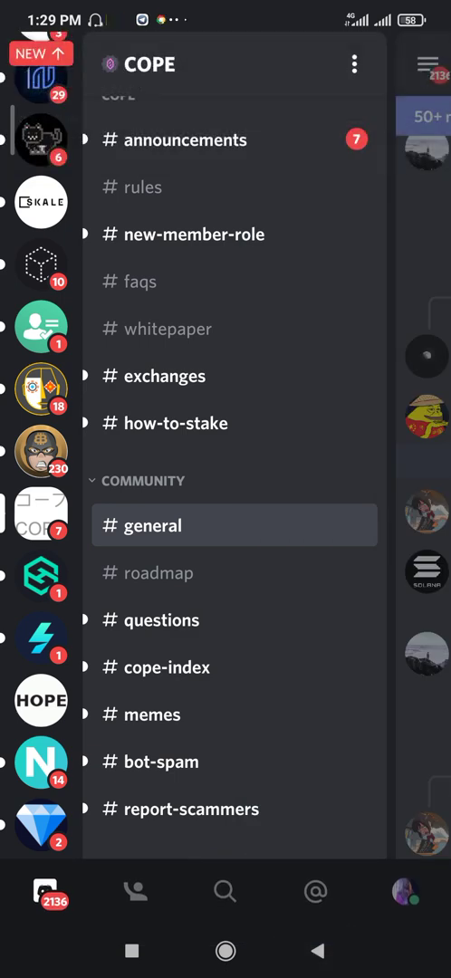
{"action": "scroll", "scroll_direction": "down", "scroll_amount": 3}
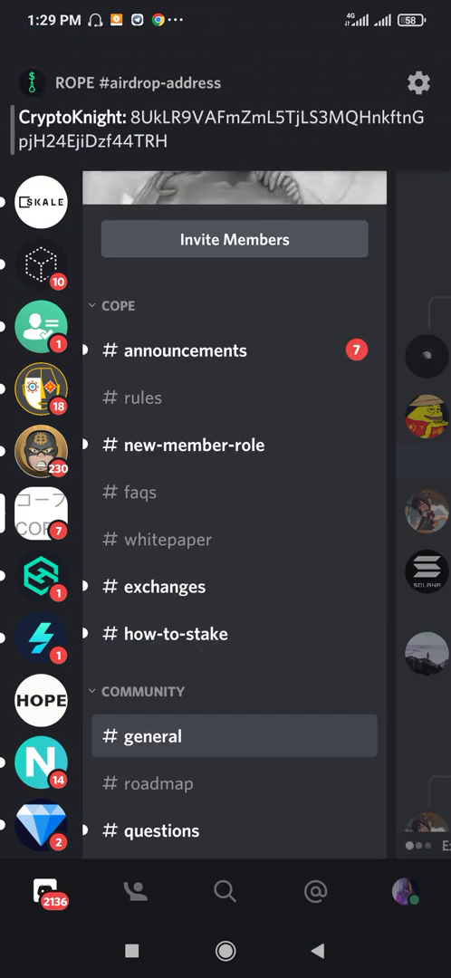
{"action": "scroll", "scroll_direction": "down", "scroll_amount": 3}
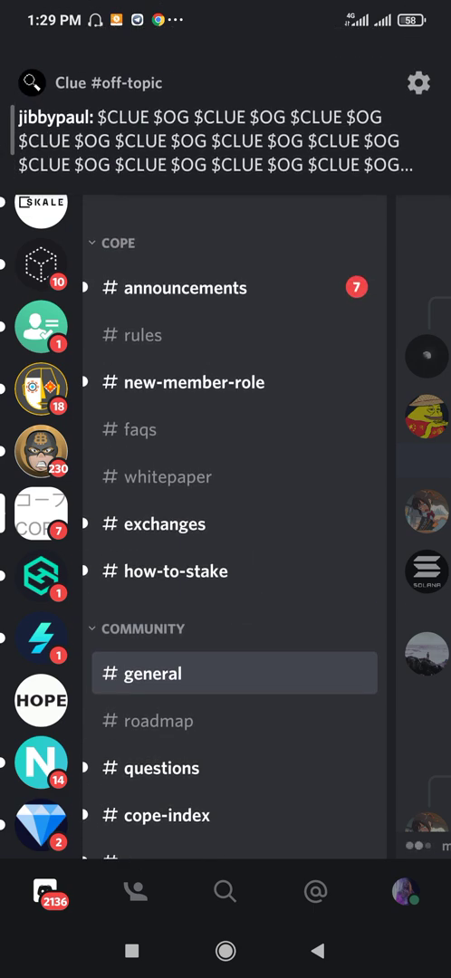
{"action": "scroll", "scroll_direction": "down", "scroll_amount": 3}
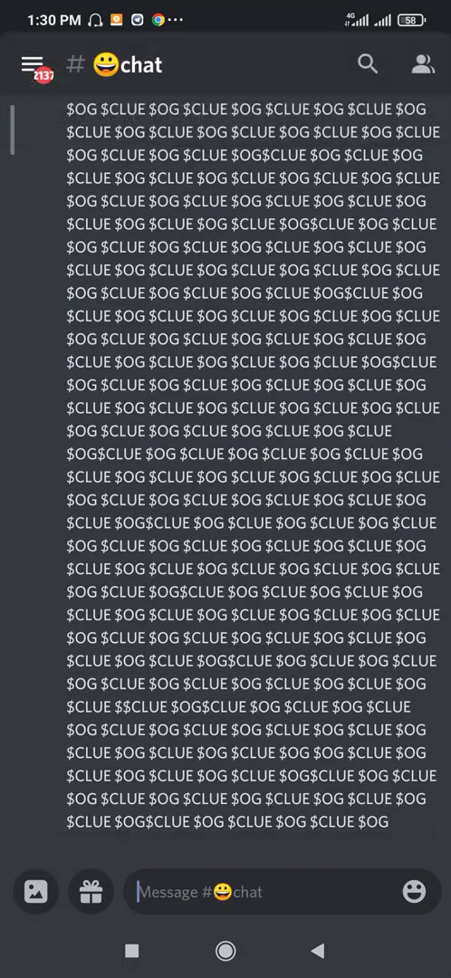
Visit #intros, switch to the server with the clue channels and browse its channel list.
{"action": "left_click", "coordinate": [33, 64]}
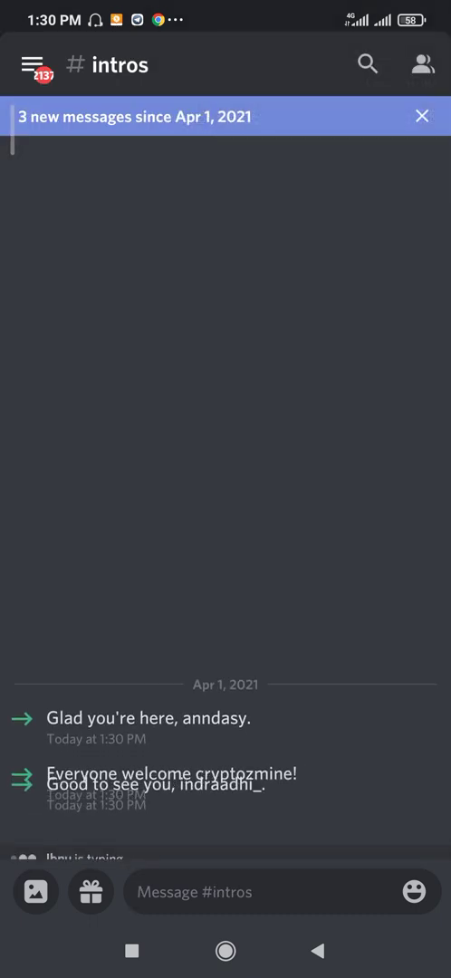
{"action": "left_click", "coordinate": [34, 65]}
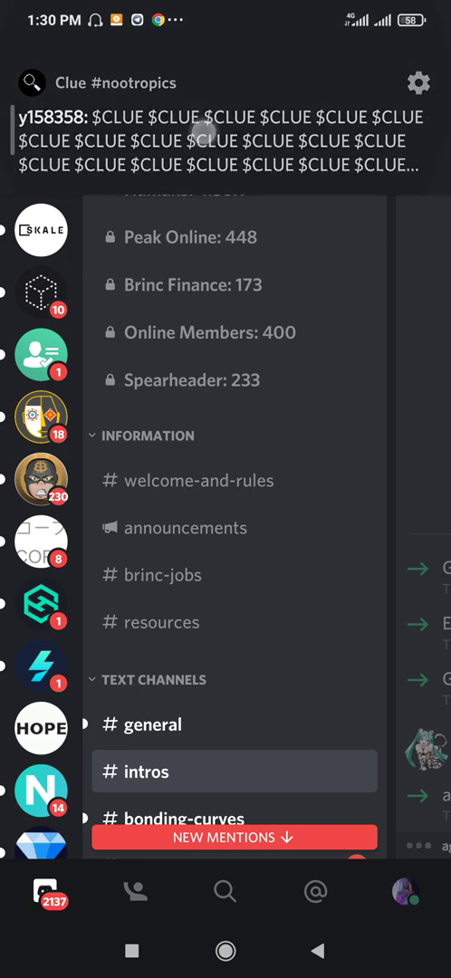
{"action": "left_click", "coordinate": [155, 723]}
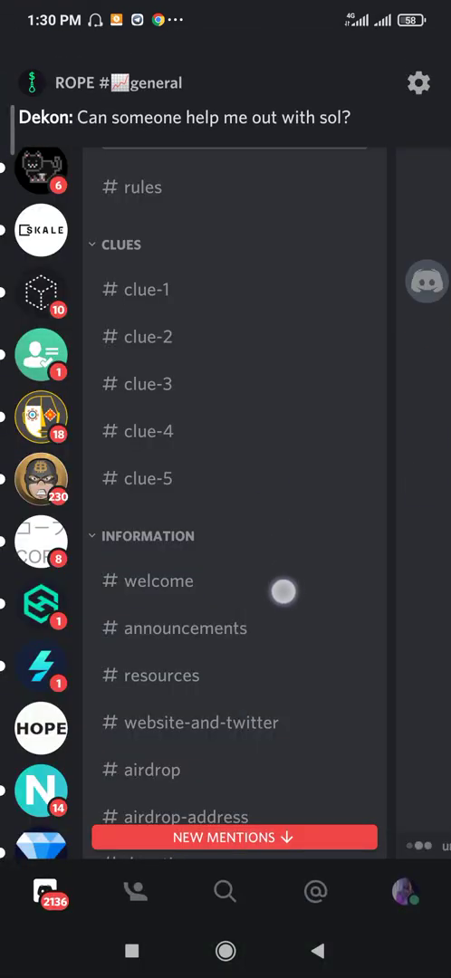
{"action": "scroll", "scroll_direction": "down", "scroll_amount": 3}
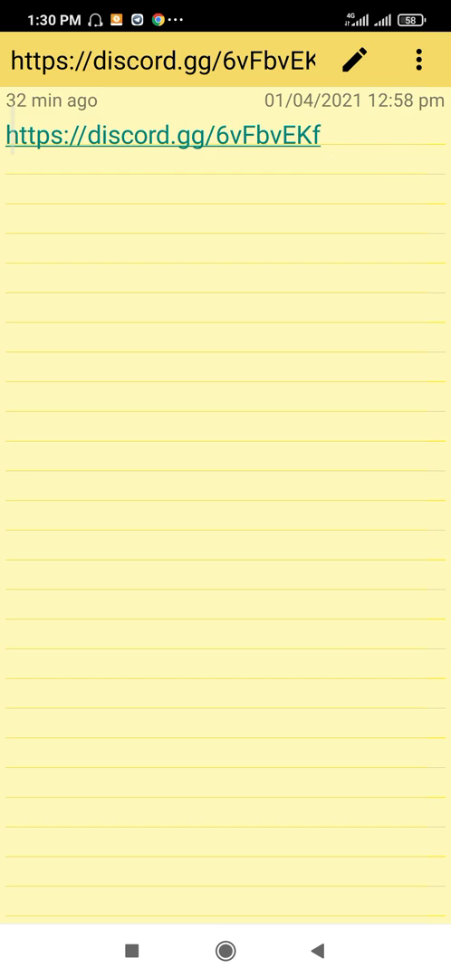
Follow the saved discord.gg invite into #frogs and focus its message box.
{"action": "left_click", "coordinate": [225, 950]}
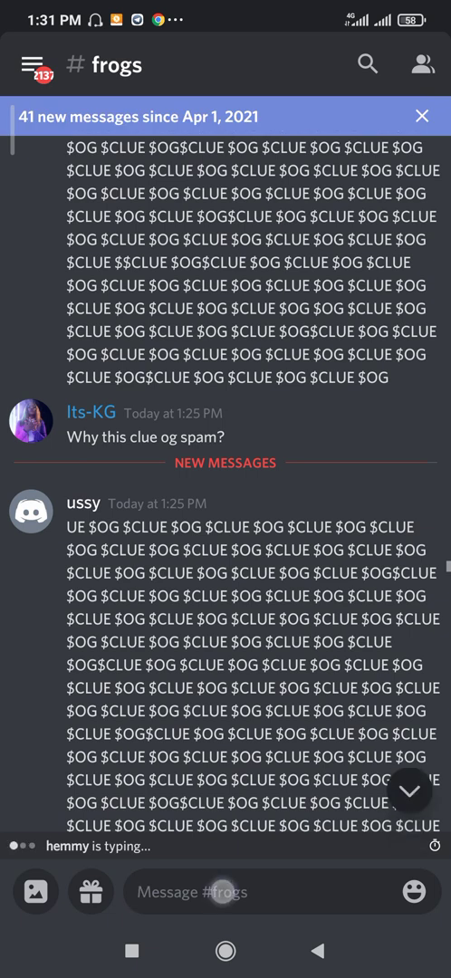
{"action": "left_click", "coordinate": [272, 891]}
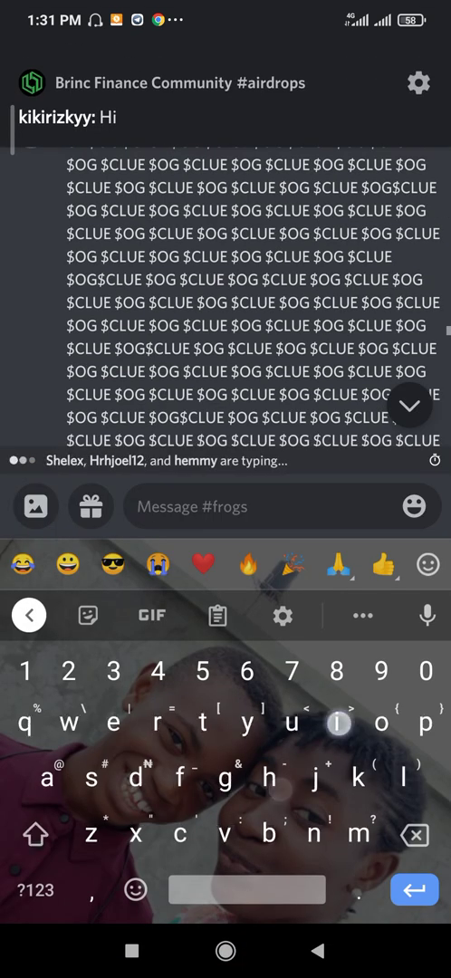